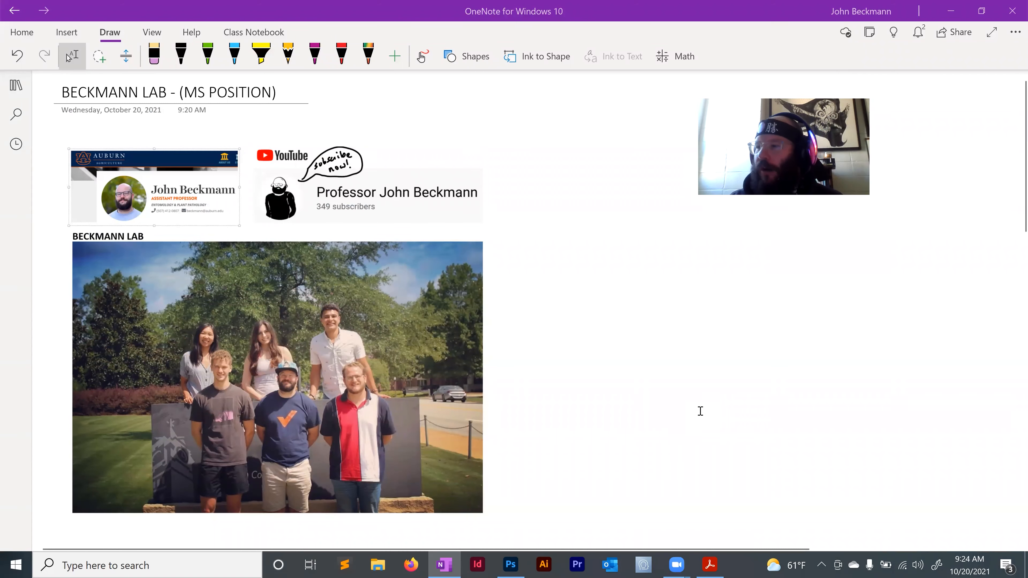
Step: Handwrite the auburn.edu email address beneath the 'Why You?' note beside the poster
{"action": "scroll", "scroll_direction": "down", "scroll_amount": 3}
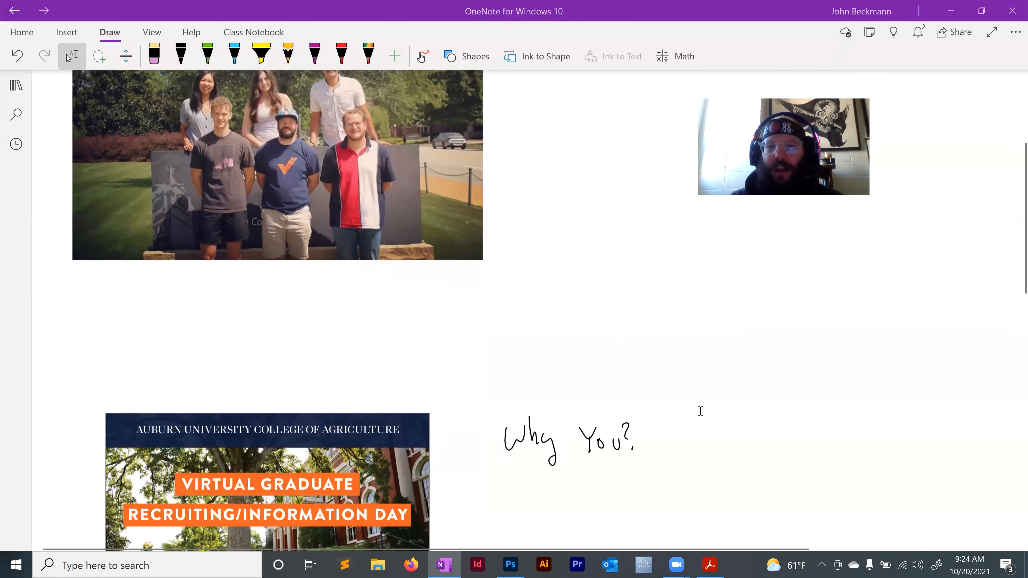
{"action": "scroll", "scroll_direction": "down", "scroll_amount": 3}
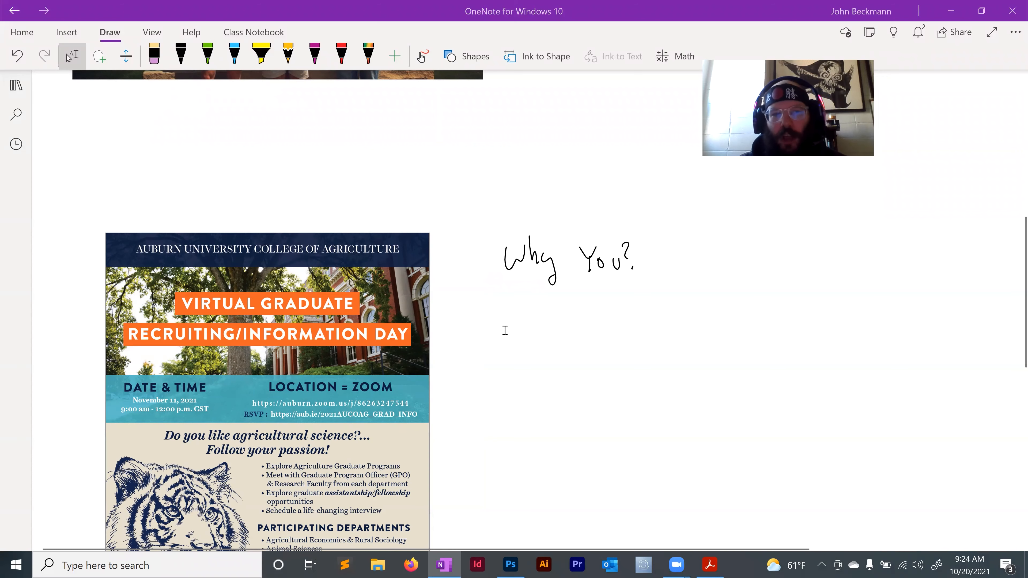
{"action": "scroll", "scroll_direction": "down", "scroll_amount": 3}
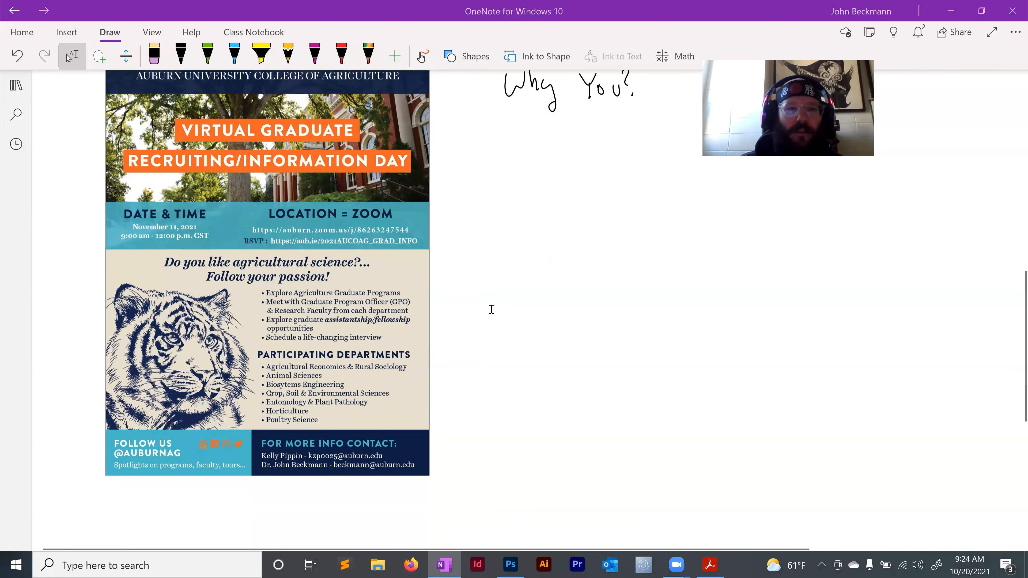
{"action": "scroll", "scroll_direction": "down", "scroll_amount": 3}
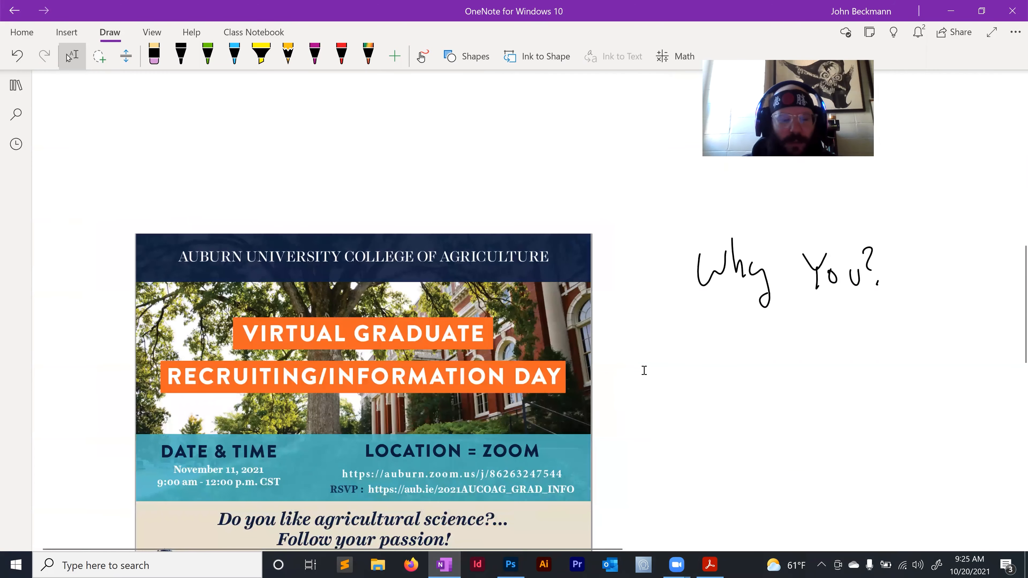
{"action": "scroll", "scroll_direction": "down", "scroll_amount": 3}
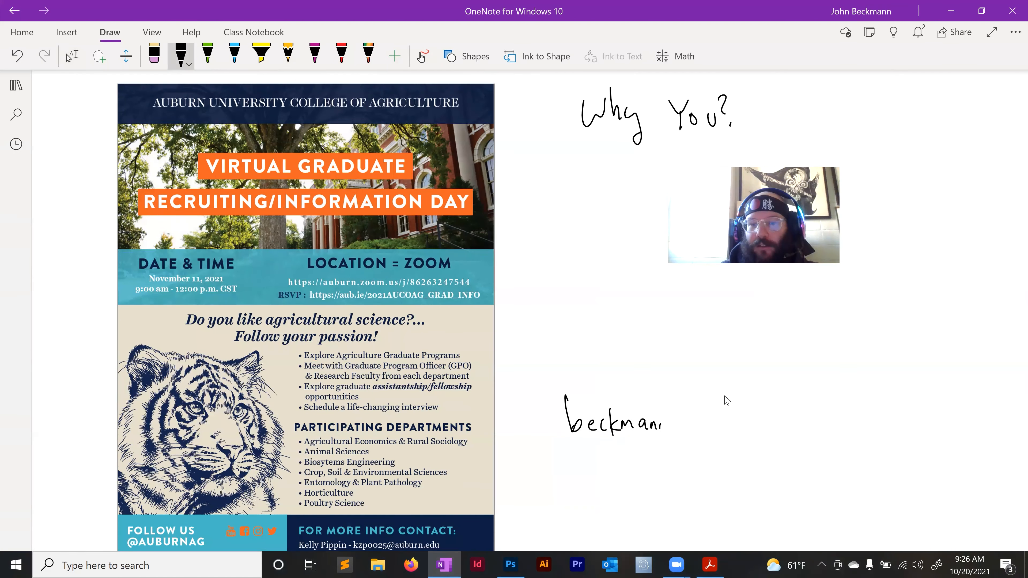
{"action": "type", "text": "(g) a"}
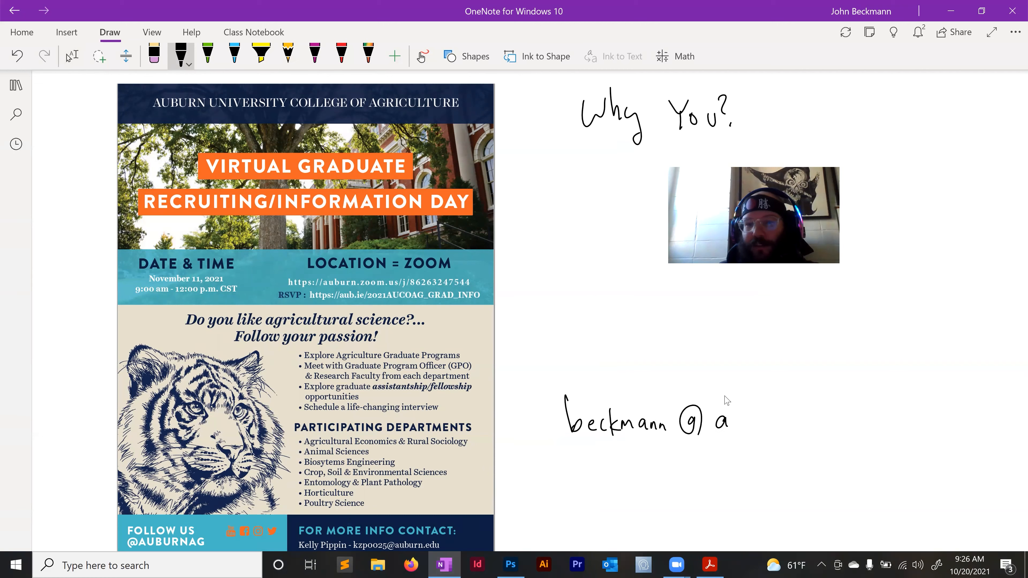
{"action": "type", "text": "auburn.edu"}
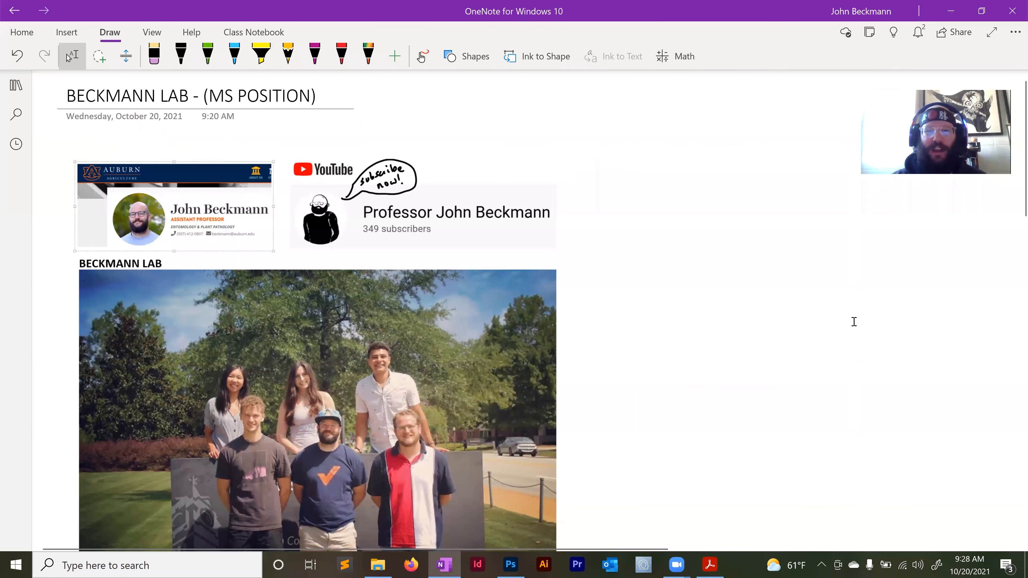
Step: Move to the blank area below the flyer and choose the green pen
{"action": "scroll", "scroll_direction": "down", "scroll_amount": 3}
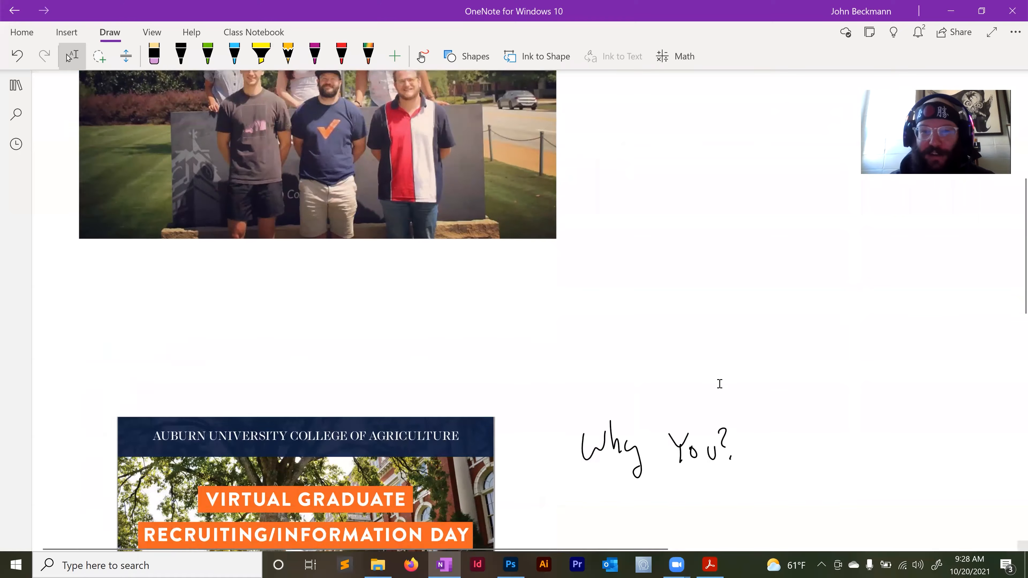
{"action": "scroll", "scroll_direction": "down", "scroll_amount": 3}
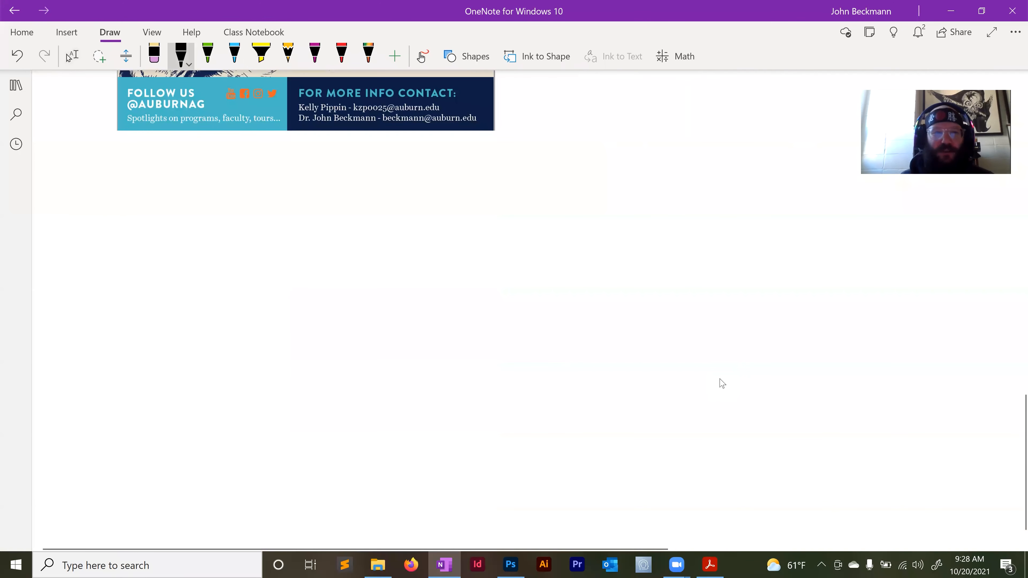
{"action": "left_click", "coordinate": [207, 54]}
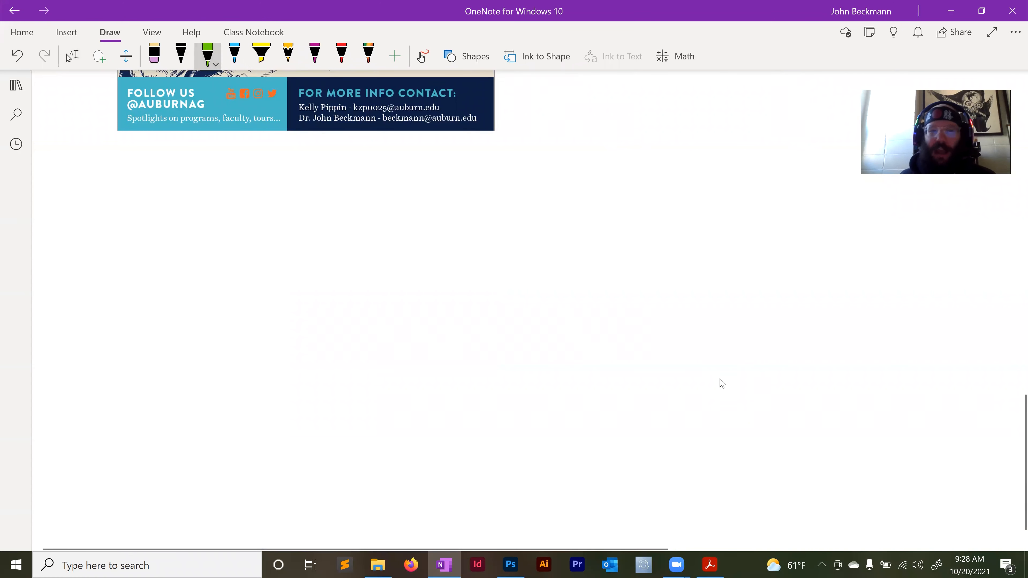
Step: Sketch the green plant, then write the blue 'PGPR's' label beside it and underline it
{"action": "left_click_drag", "start_coordinate": [274, 254], "coordinate": [305, 365]}
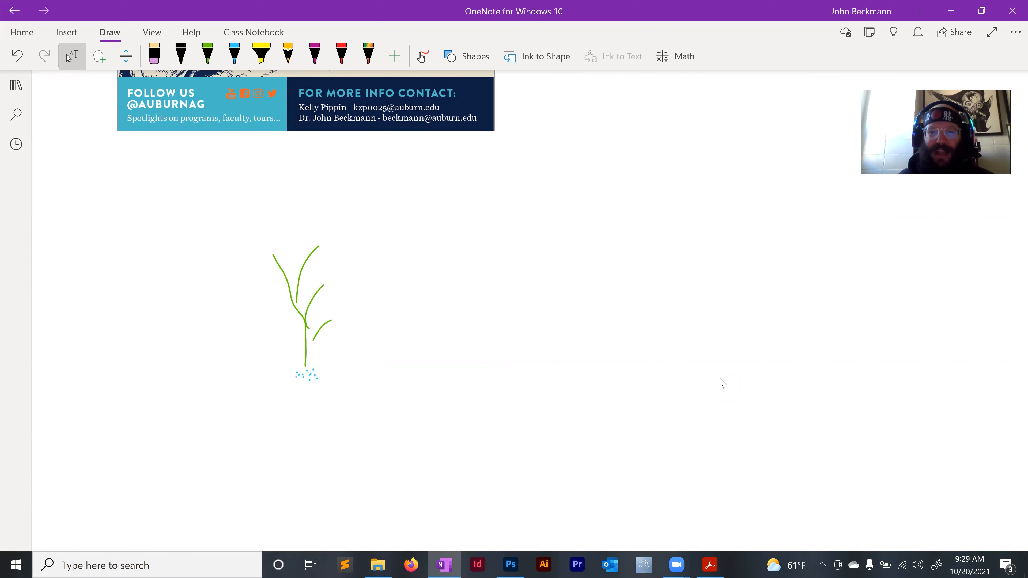
{"action": "left_click_drag", "start_coordinate": [377, 333], "coordinate": [391, 364]}
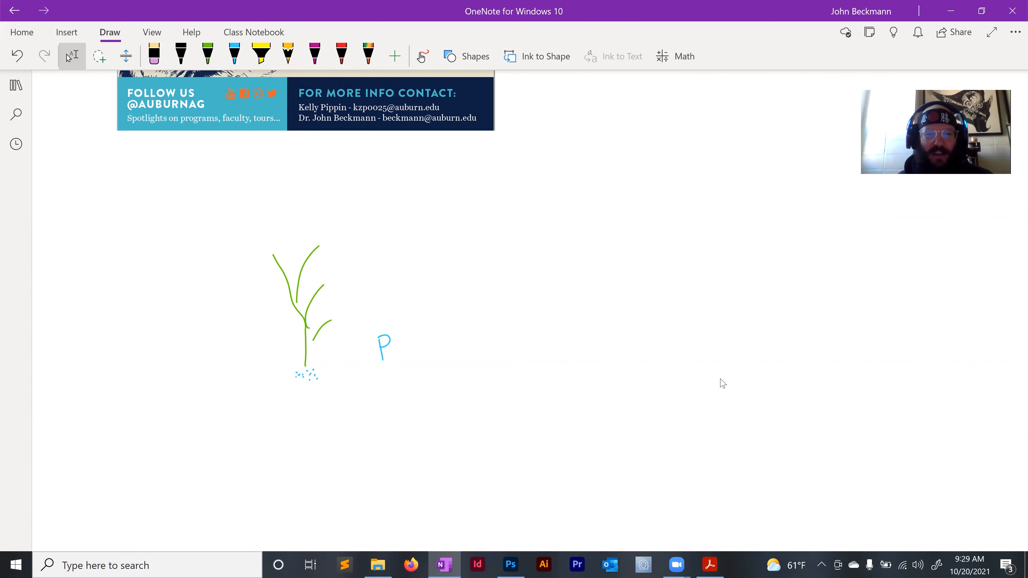
{"action": "left_click_drag", "start_coordinate": [398, 345], "coordinate": [432, 344]}
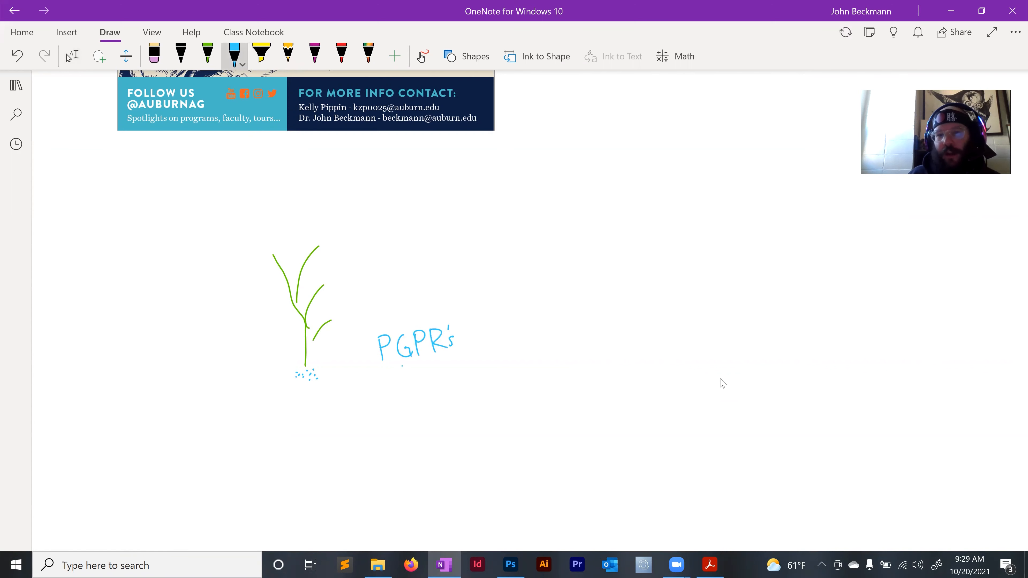
{"action": "left_click_drag", "start_coordinate": [394, 369], "coordinate": [433, 365]}
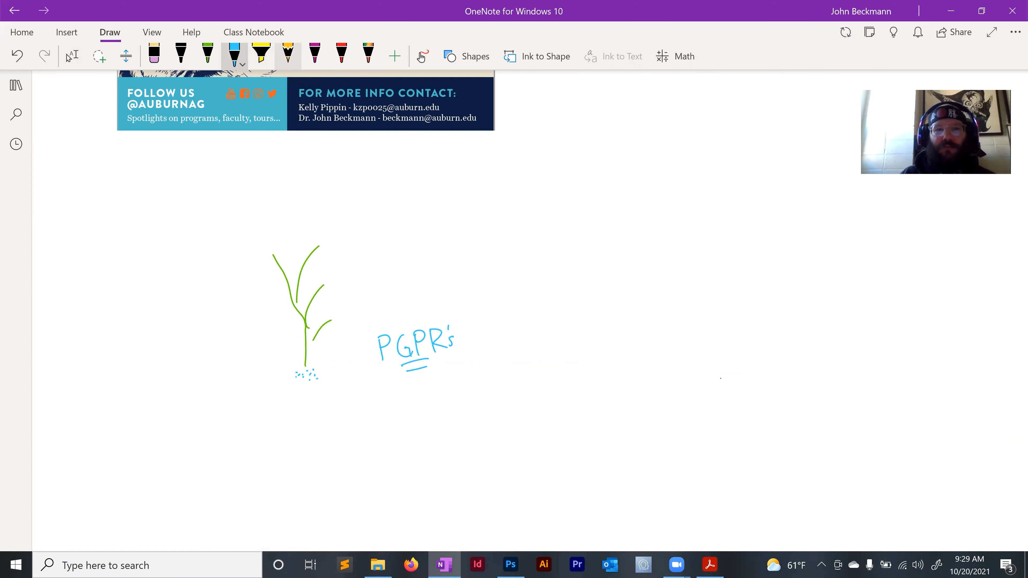
Step: Choose the yellow pen for the roots, then return to the green pen for more leaves
{"action": "left_click", "coordinate": [286, 53]}
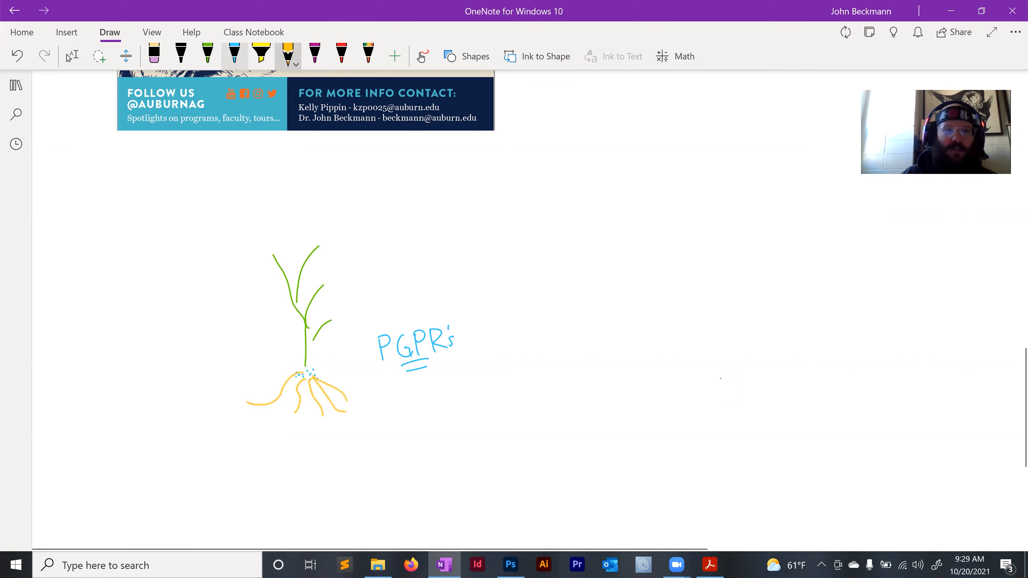
{"action": "left_click", "coordinate": [207, 54]}
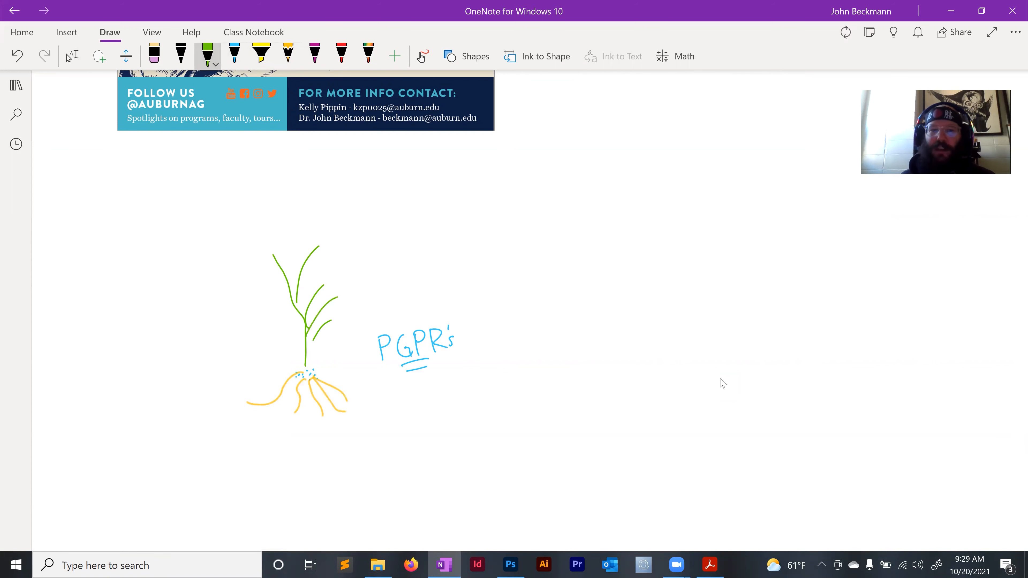